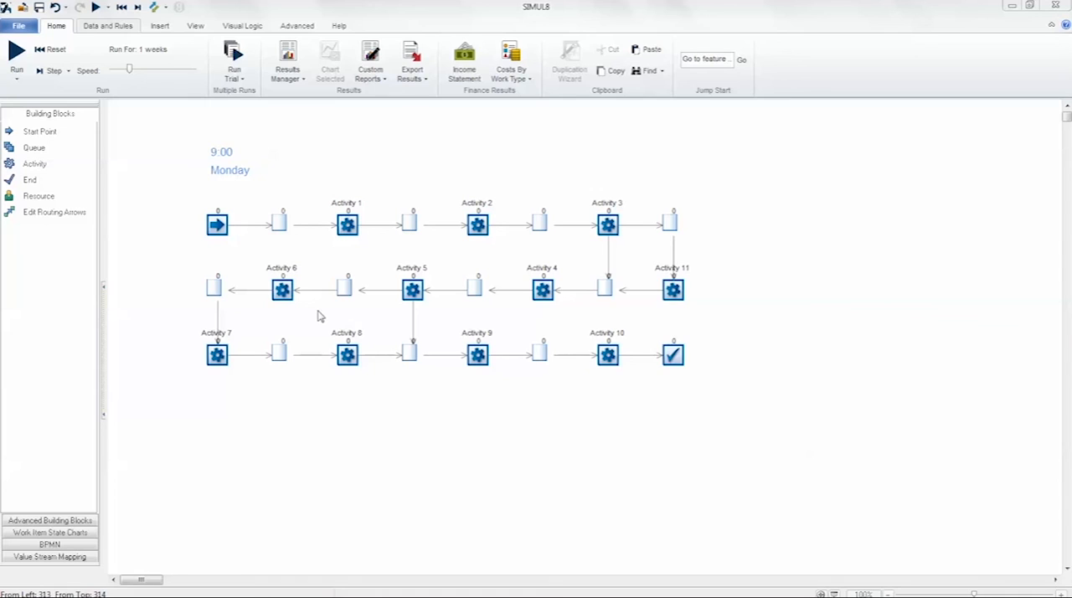
mouse_move(303, 316)
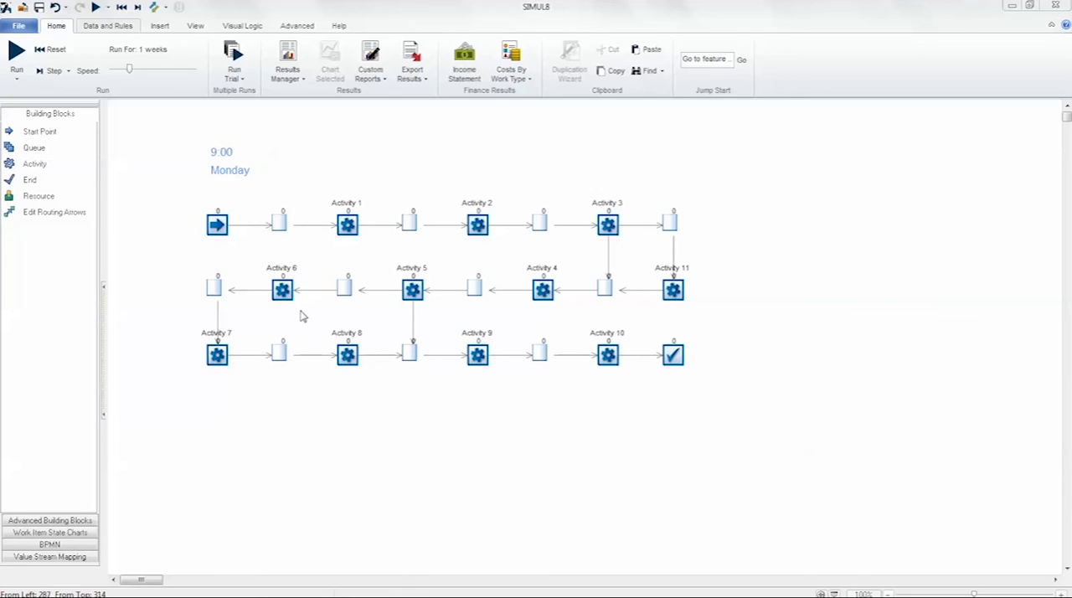
mouse_move(349, 316)
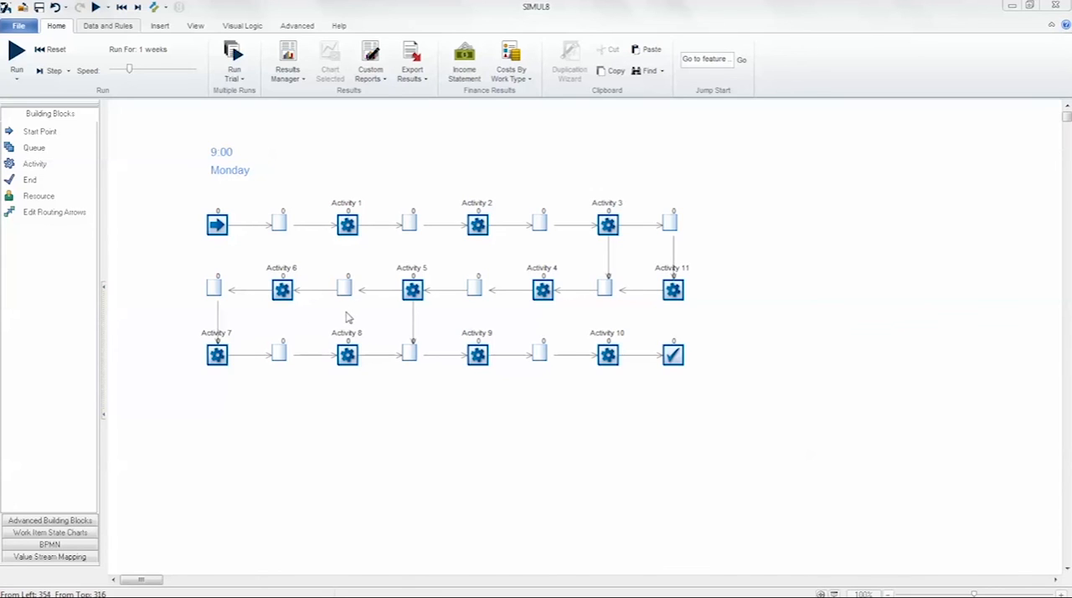
mouse_move(245, 169)
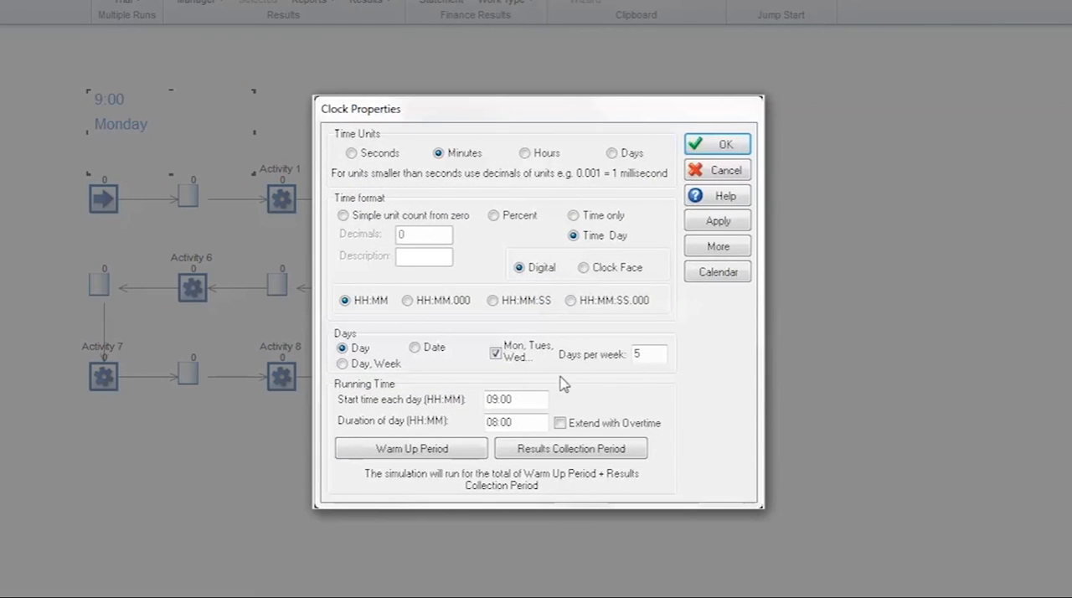
mouse_move(558, 404)
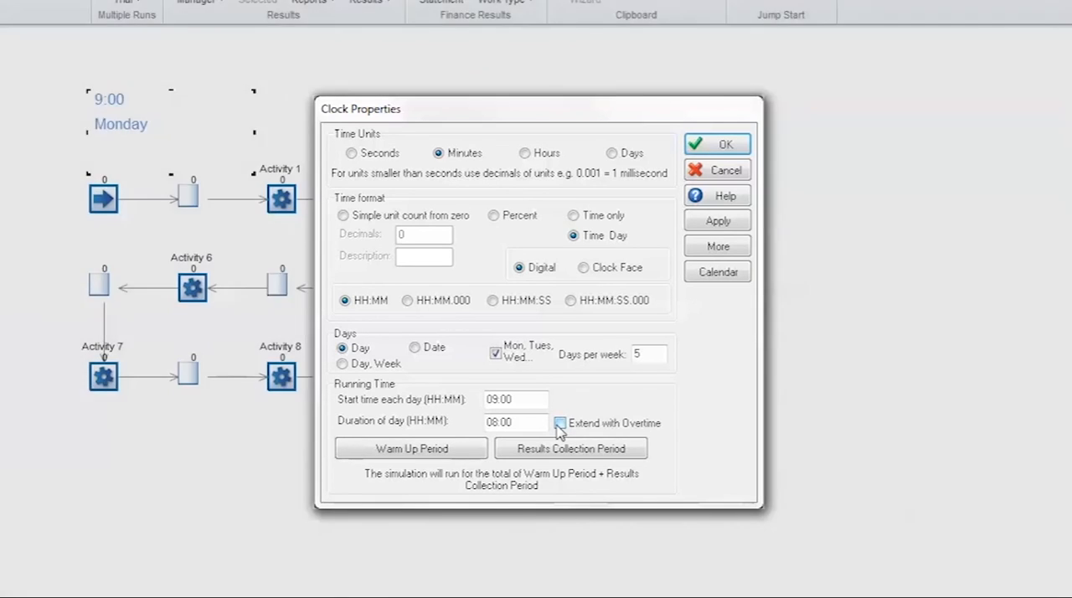
- Tick Extend with Overtime to reveal its Max limit, then close Clock Properties without overtime
left_click(559, 423)
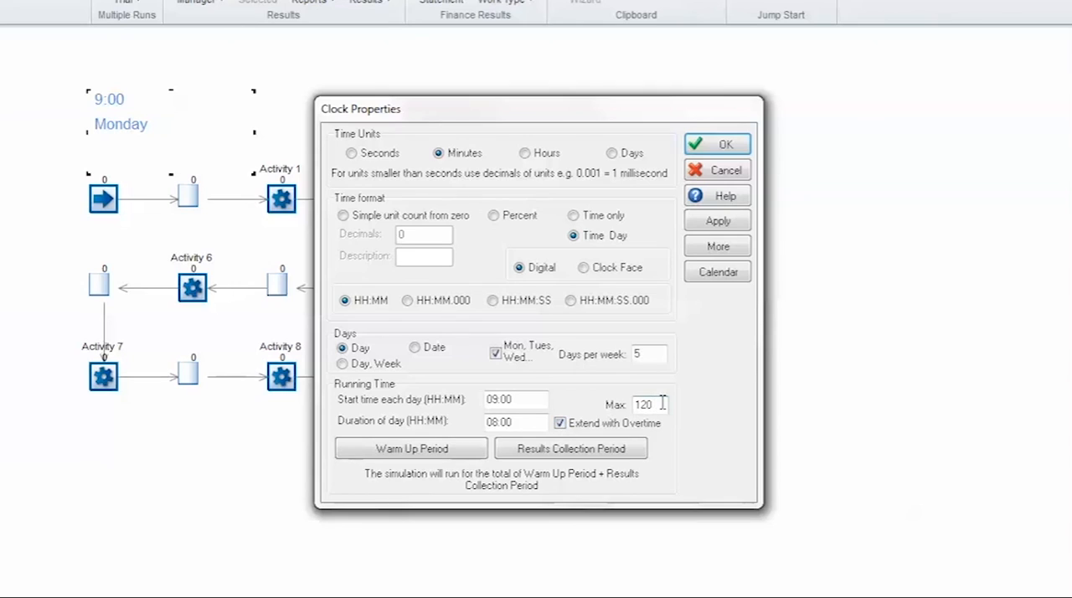
mouse_move(649, 404)
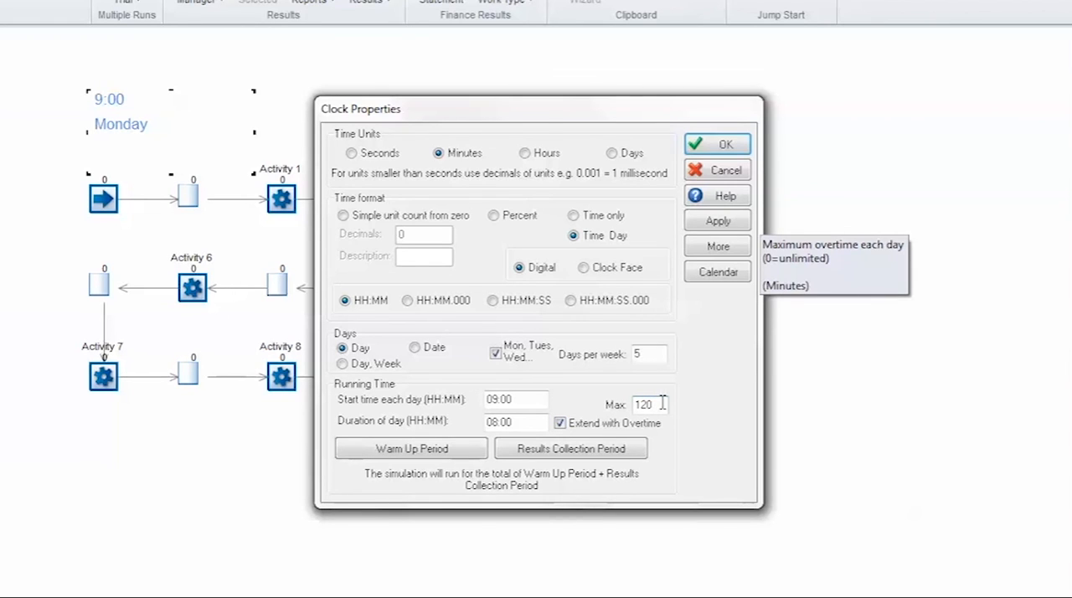
mouse_move(663, 403)
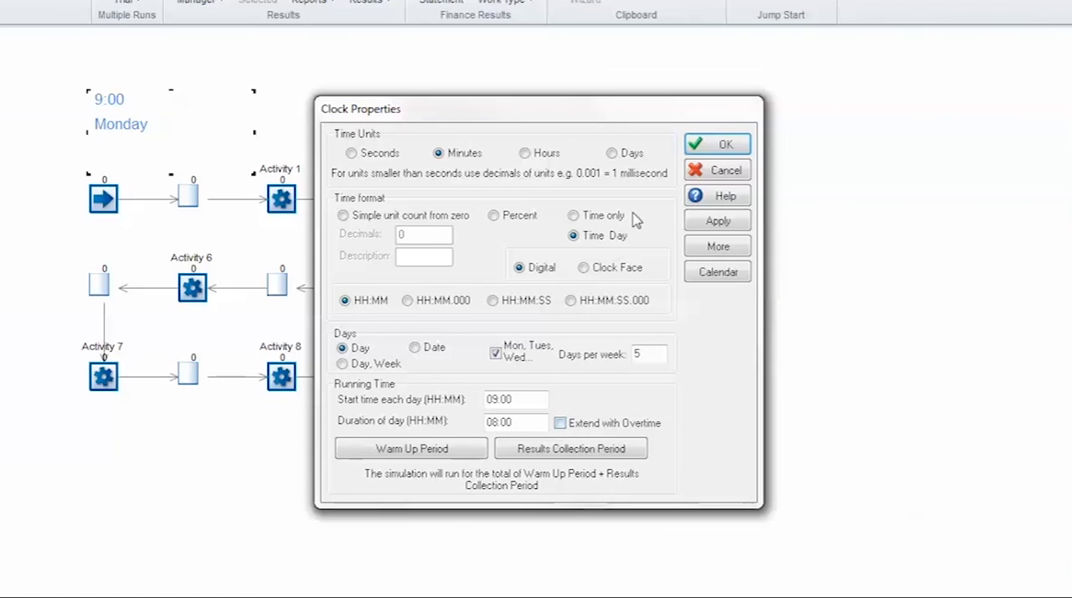
left_click(716, 144)
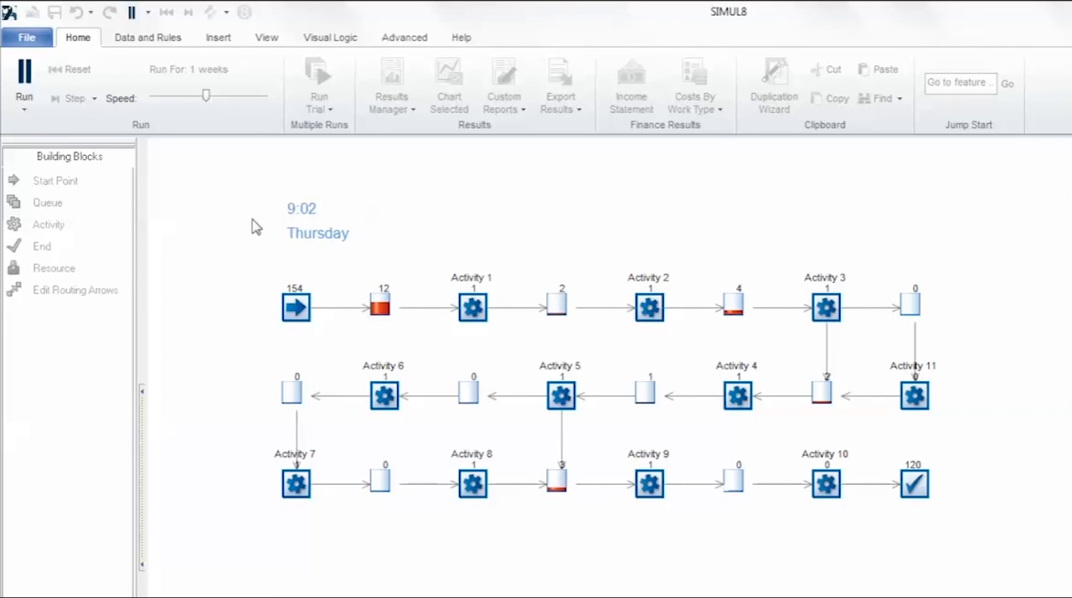
- Run the no-overtime simulation and pause it on Thursday morning
left_click(23, 75)
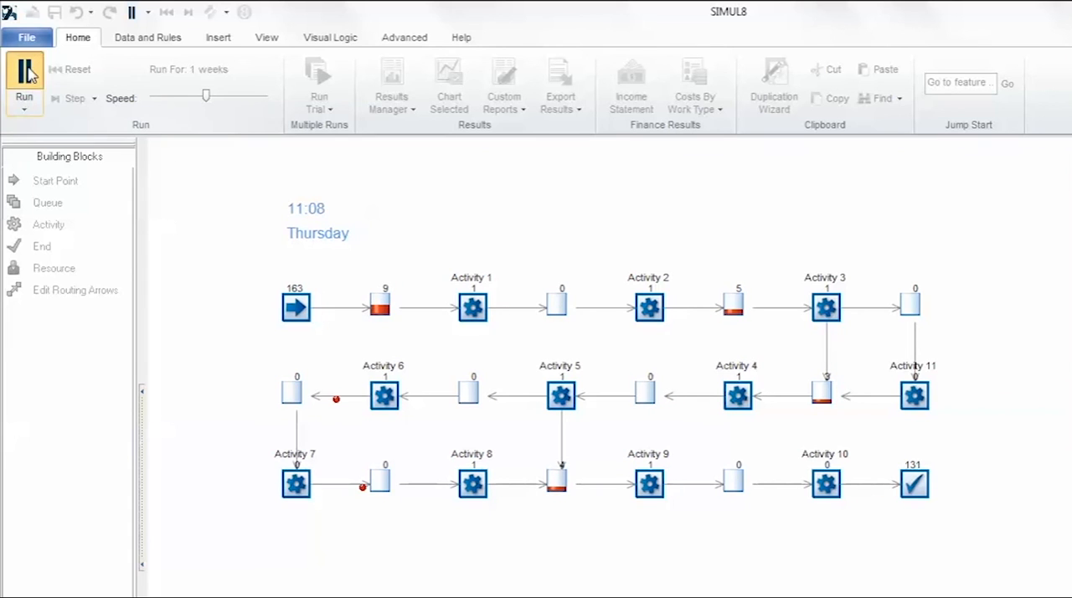
left_click(70, 69)
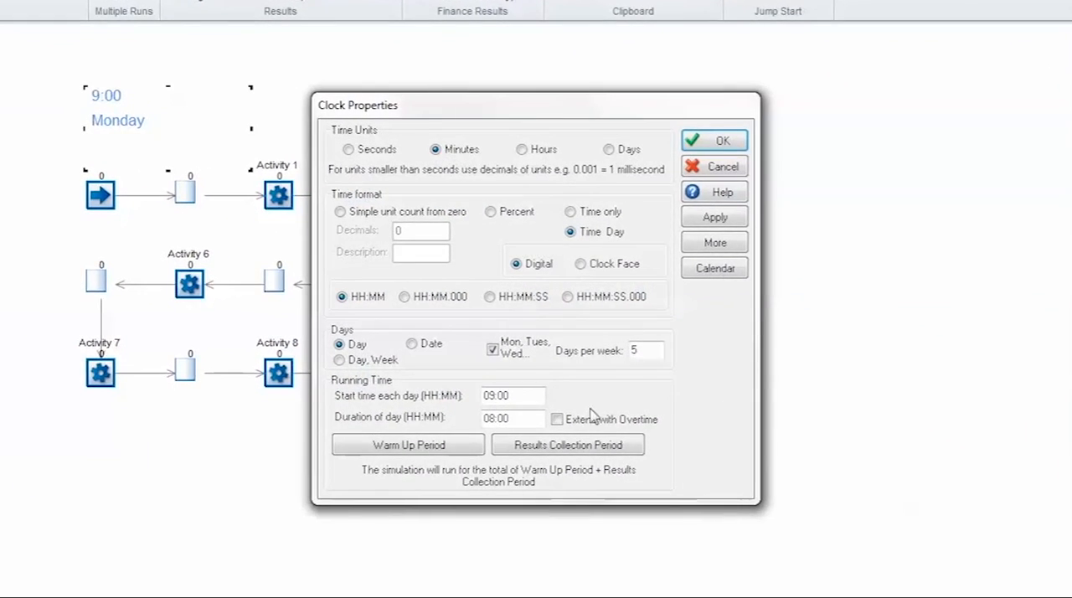
- Enable Extend with Overtime at a 120-minute daily maximum and confirm
left_click(557, 419)
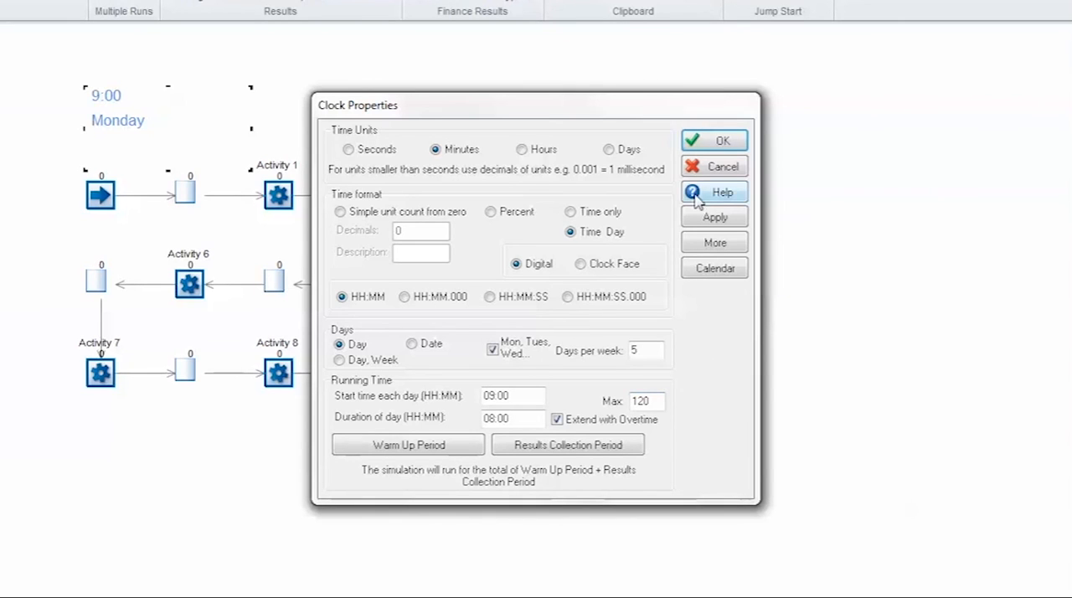
left_click(713, 140)
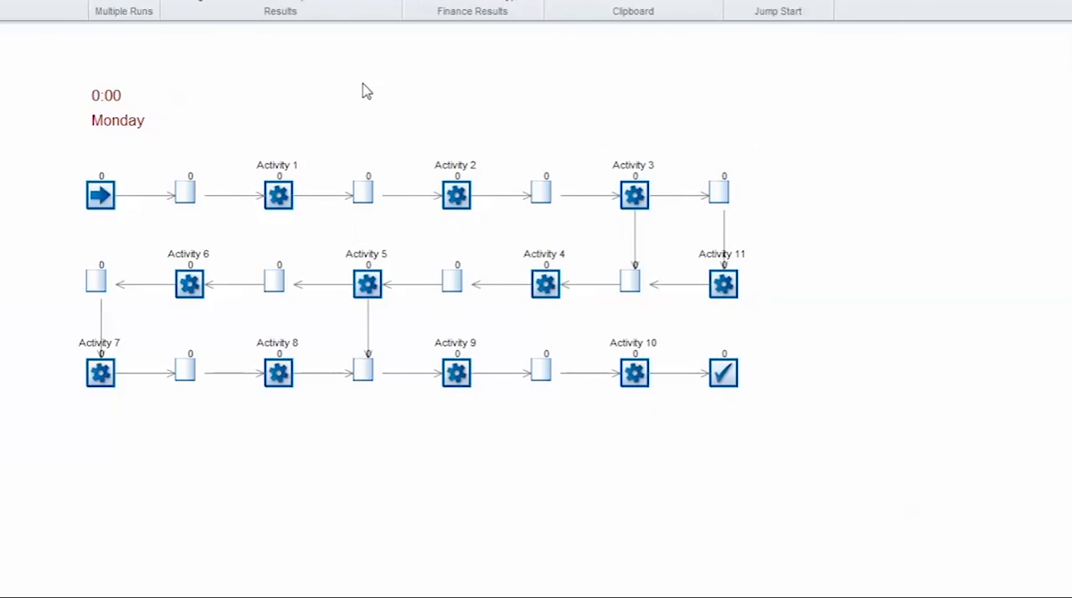
mouse_move(144, 128)
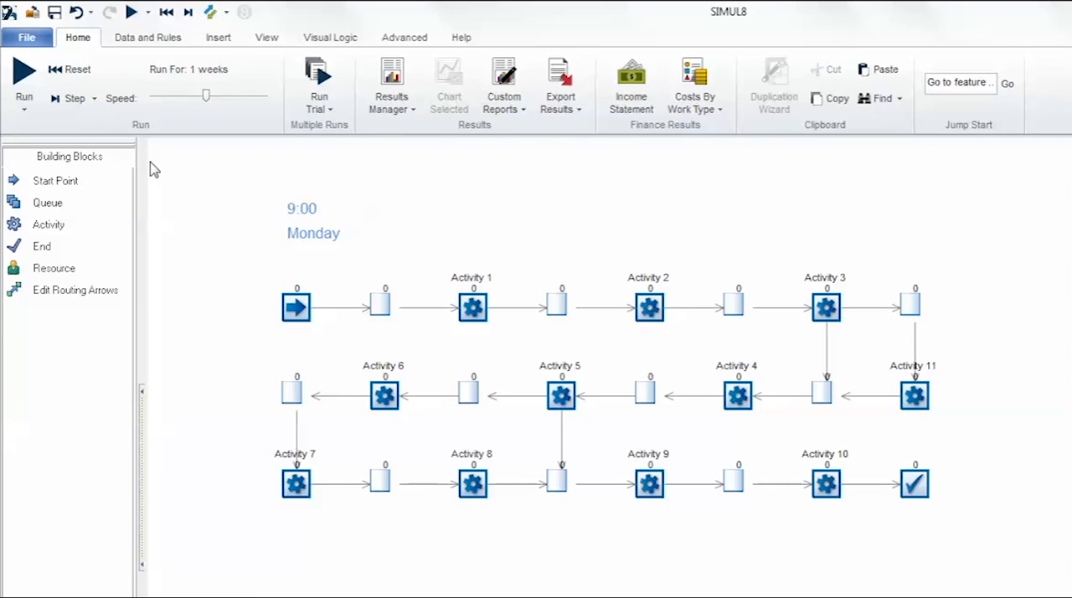
mouse_move(184, 168)
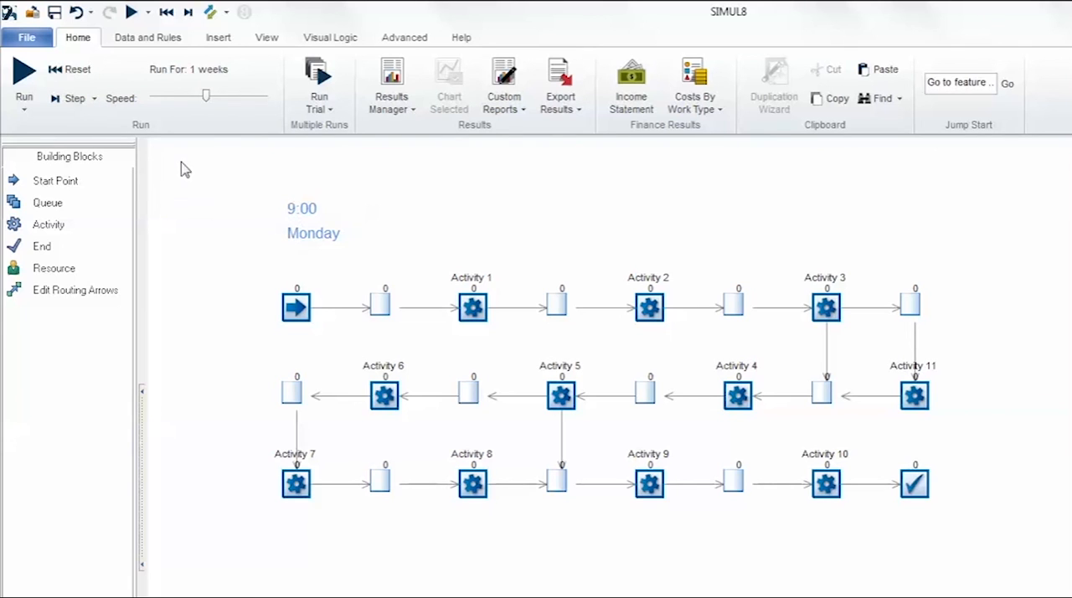
mouse_move(24, 79)
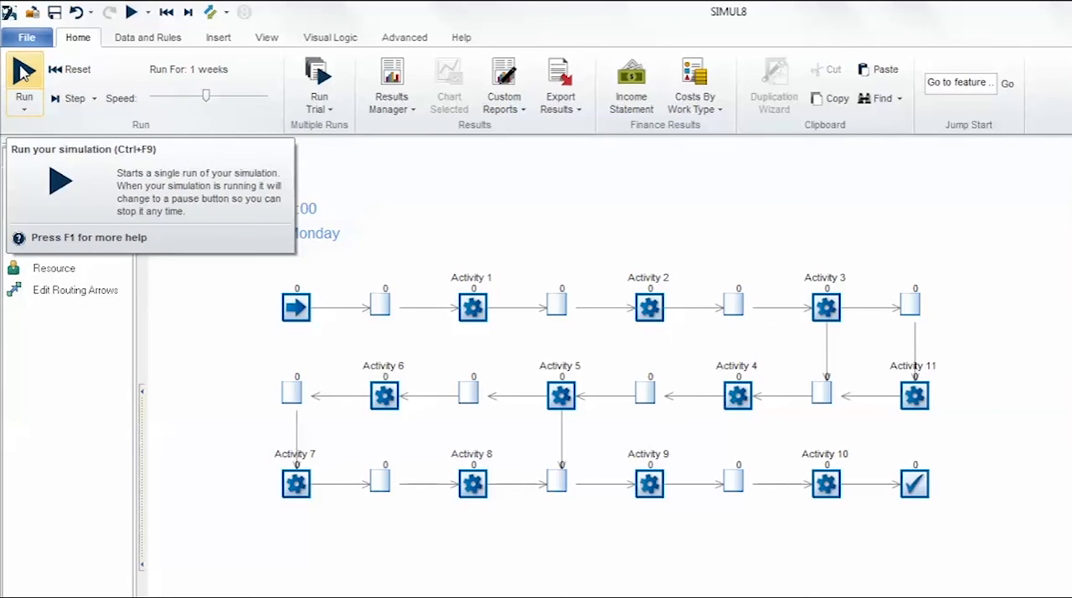
- Start the run, push Speed to maximum, and finish at Friday 23:59 with 232 completed
left_click(23, 80)
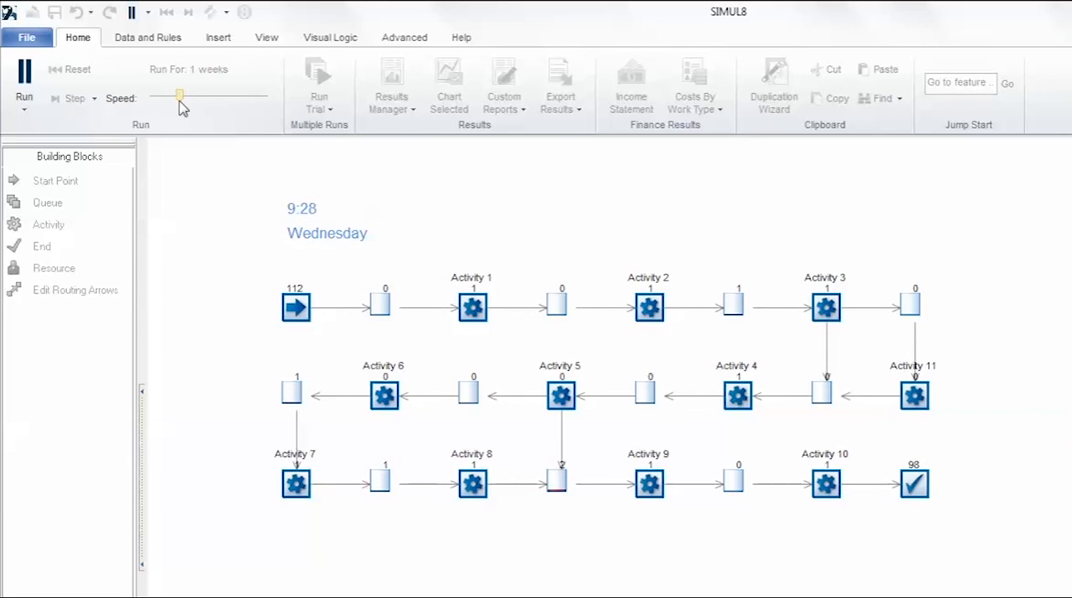
left_click_drag(180, 97, 222, 96)
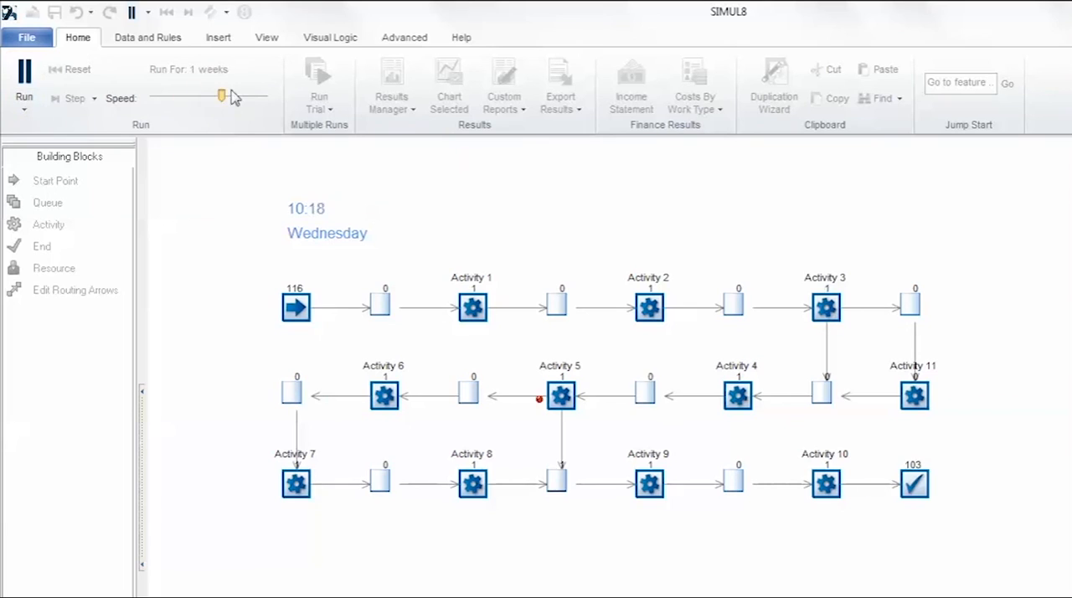
left_click(24, 77)
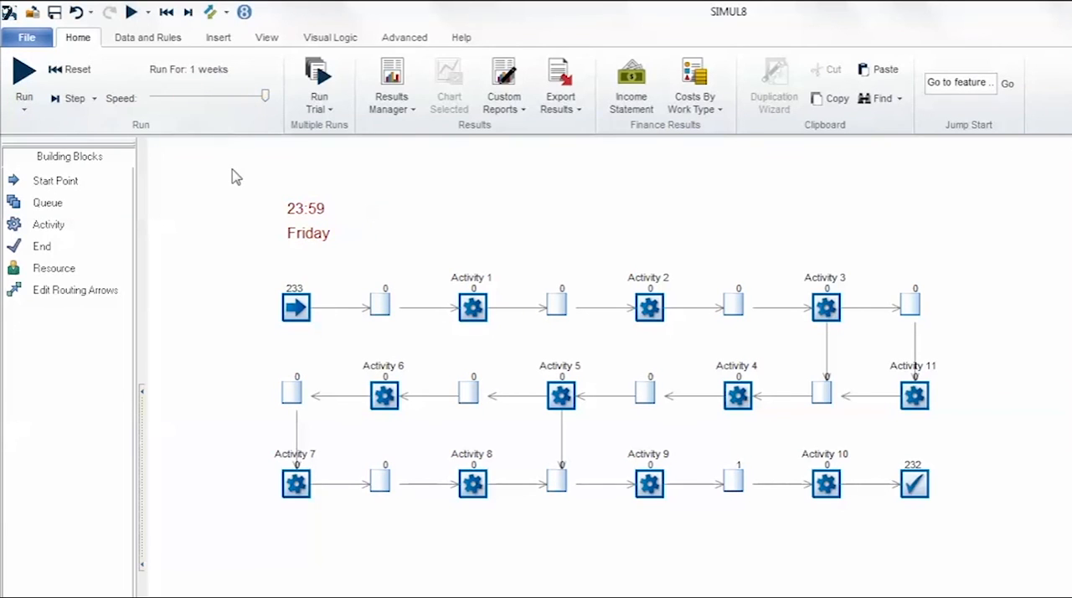
mouse_move(473, 307)
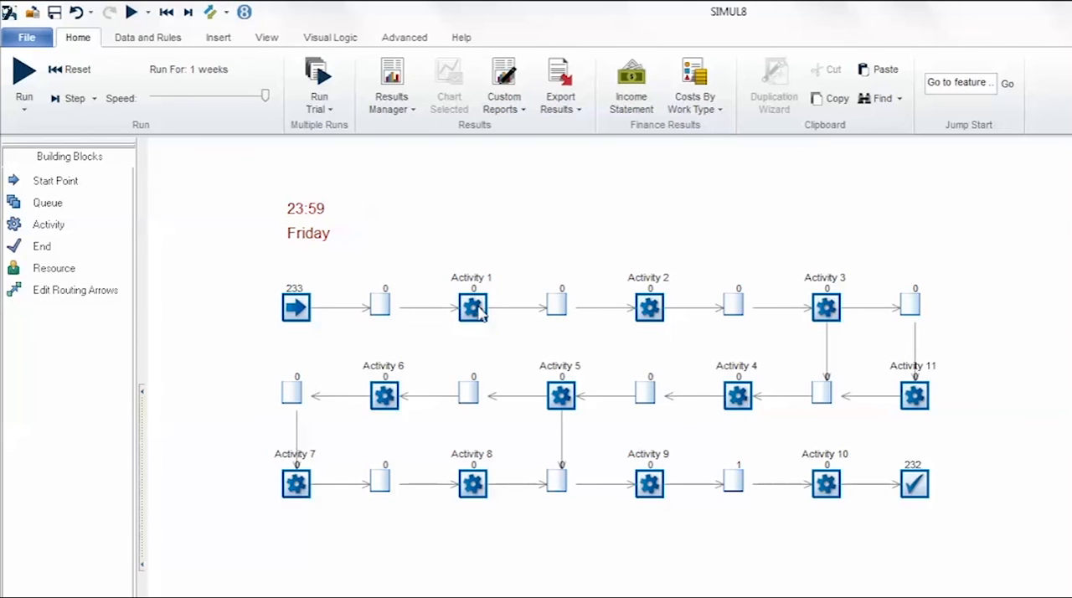
left_click(473, 308)
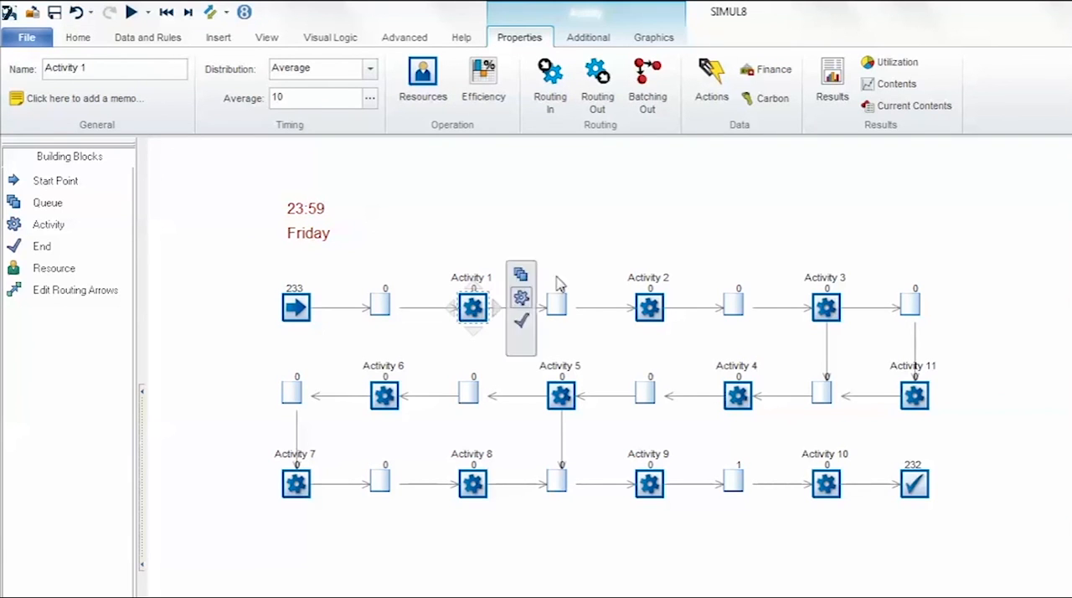
left_click(831, 76)
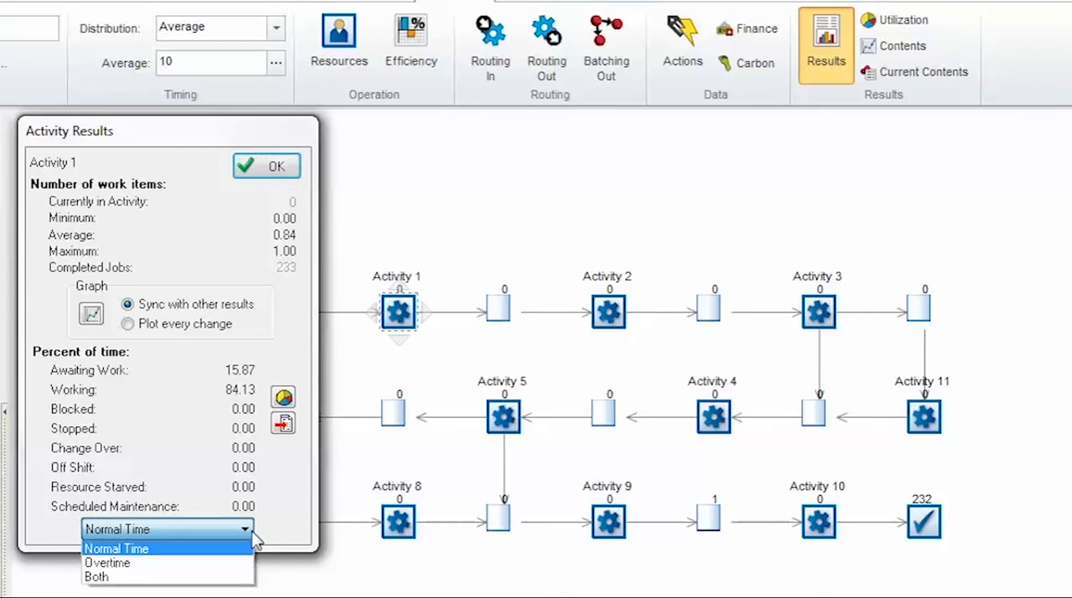
left_click(107, 563)
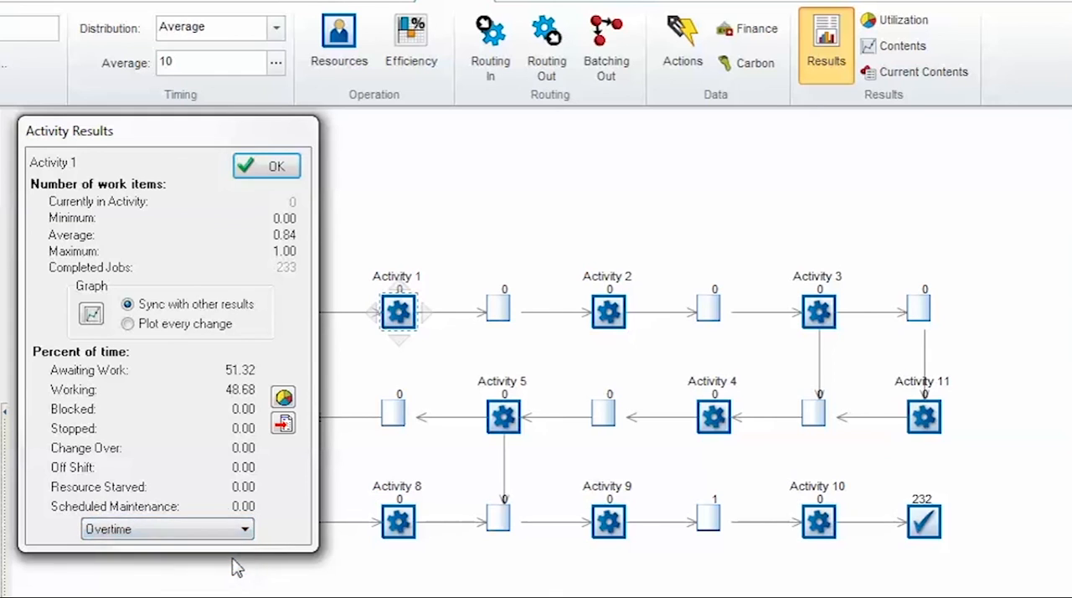
left_click(166, 528)
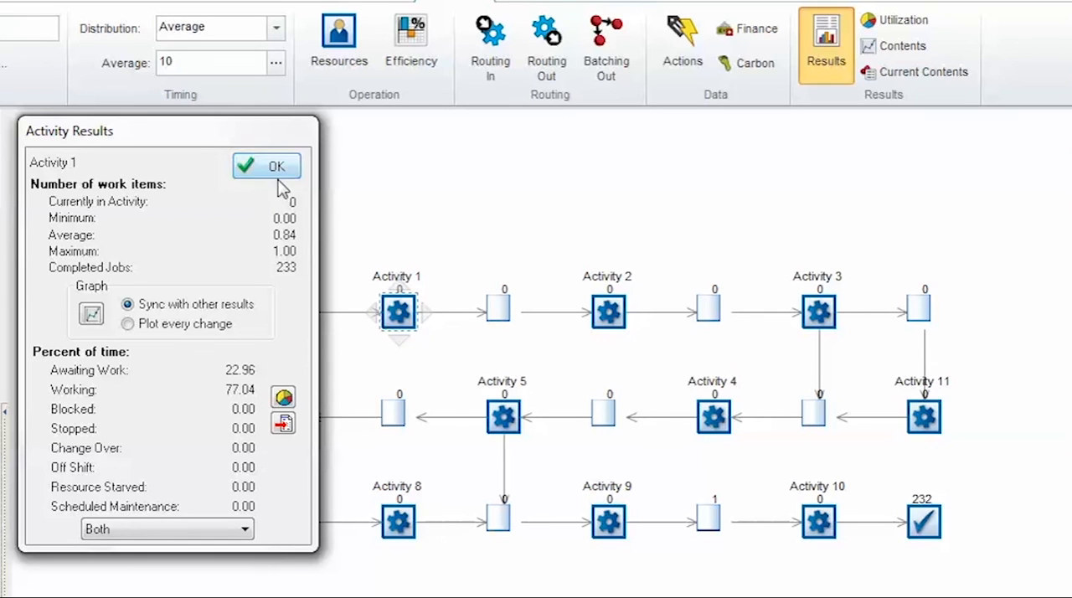
left_click(267, 165)
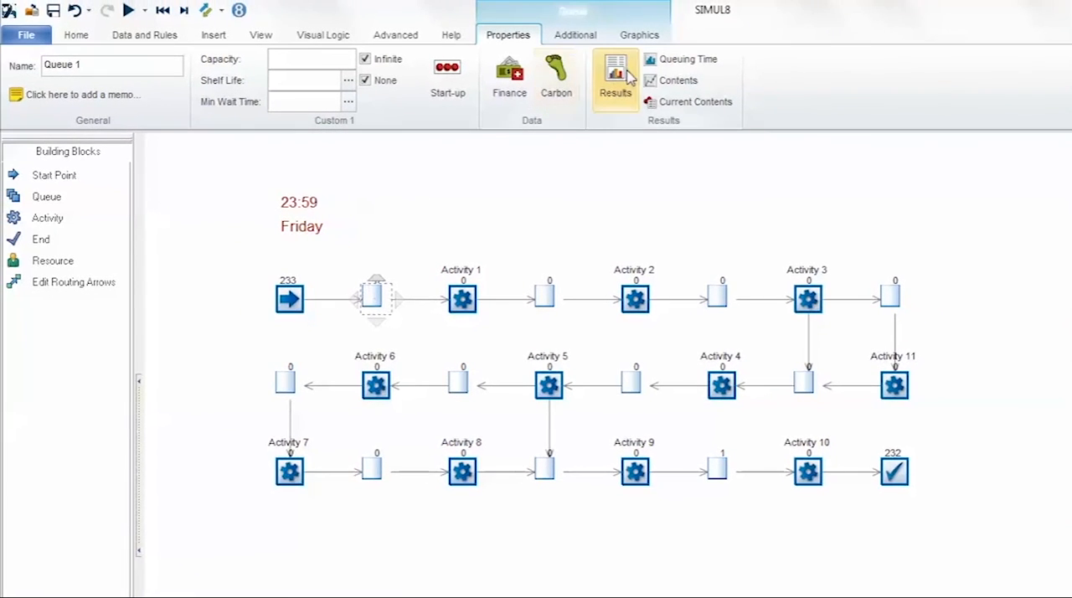
left_click(615, 71)
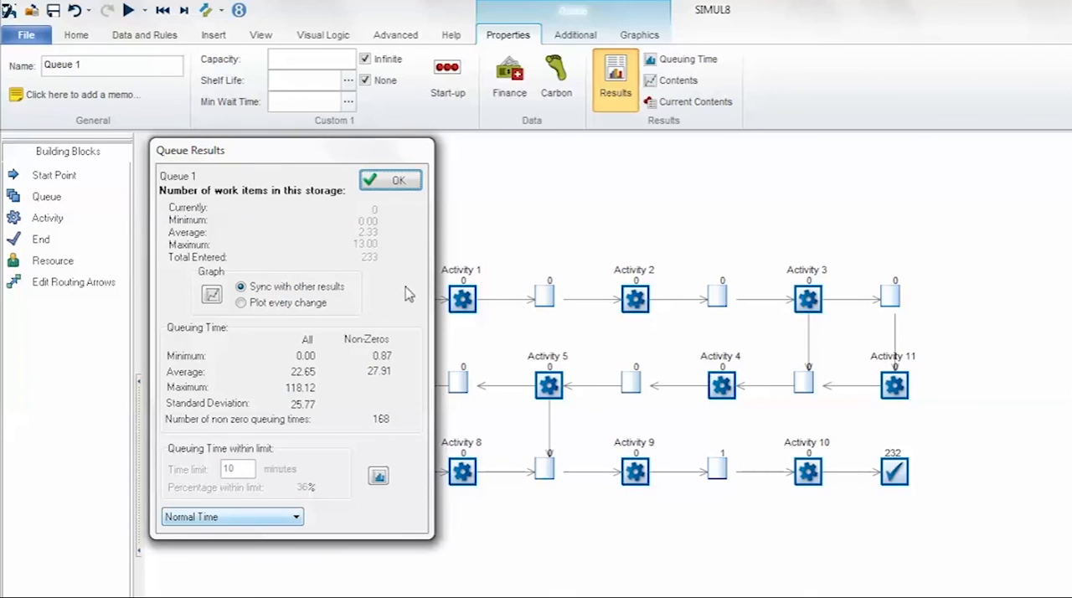
left_click(390, 179)
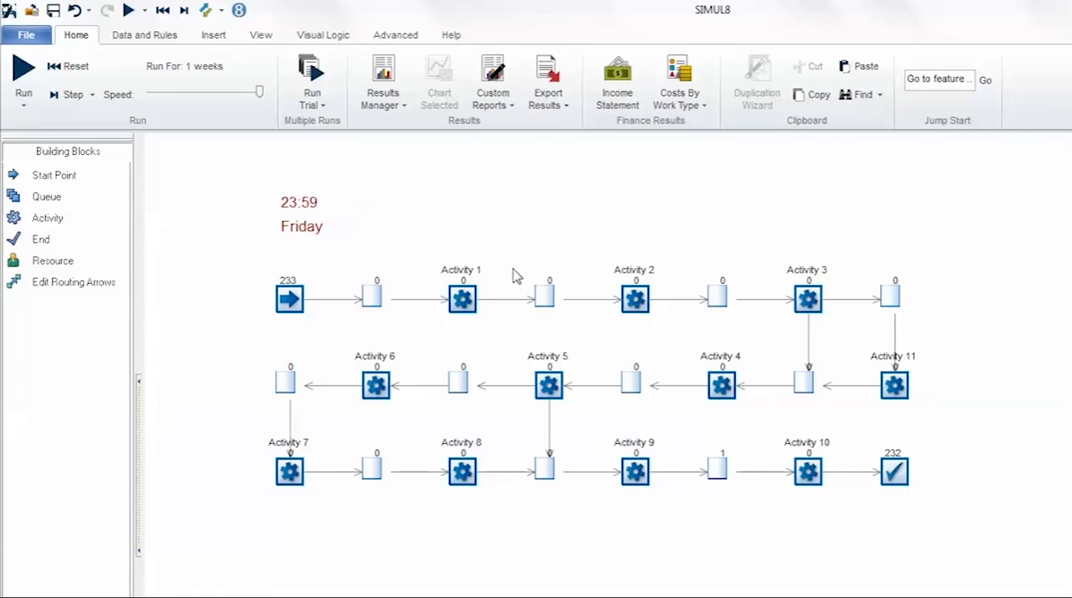
- Open Activity 1's Routing In Options tab showing overtime and normal-time blocking choices
left_click(461, 298)
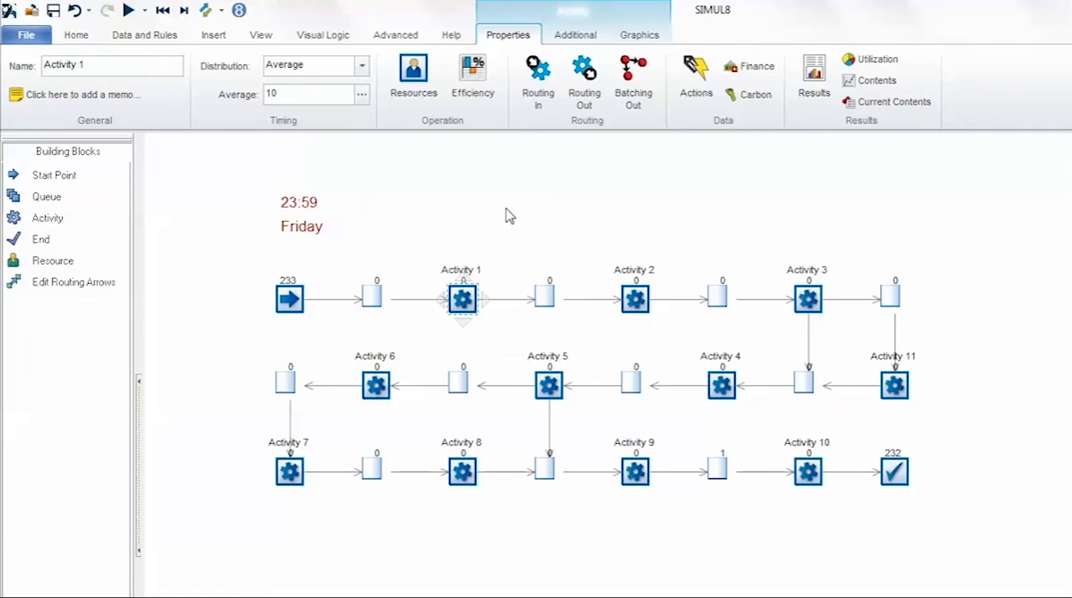
left_click(538, 80)
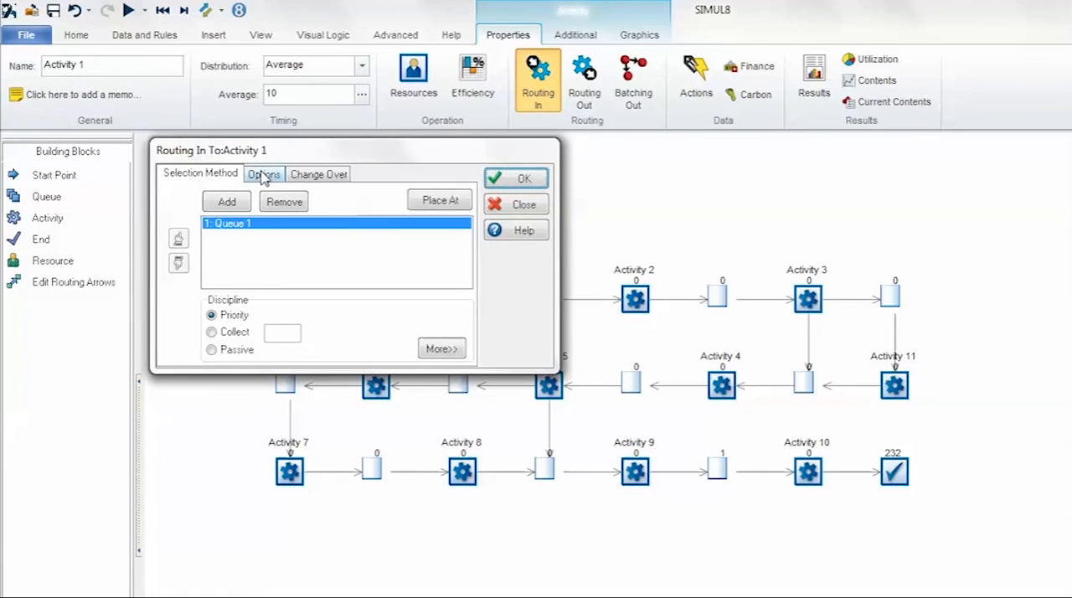
left_click(263, 173)
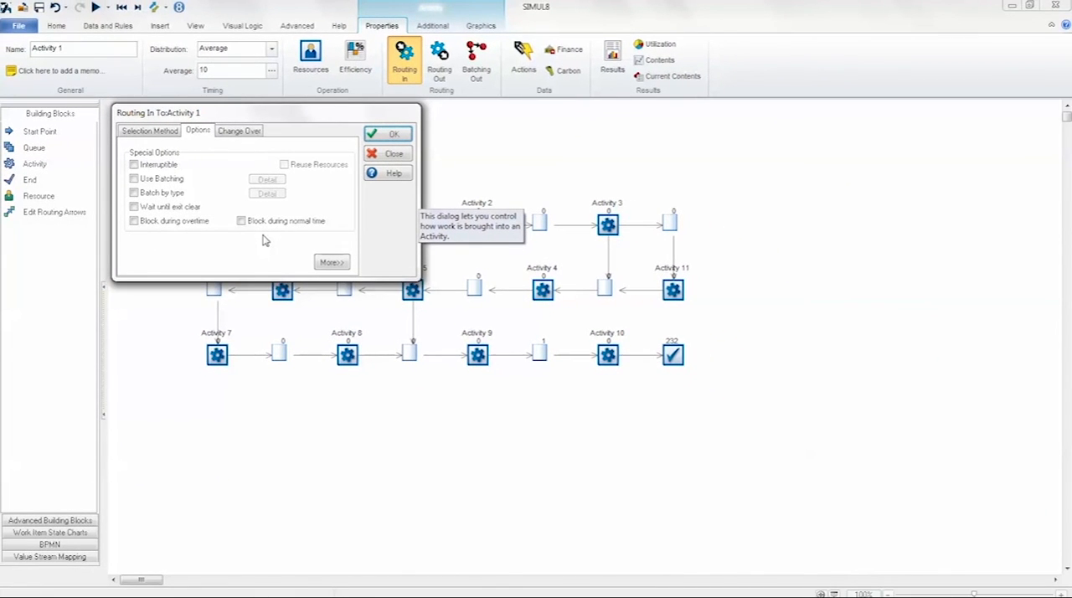
mouse_move(406, 226)
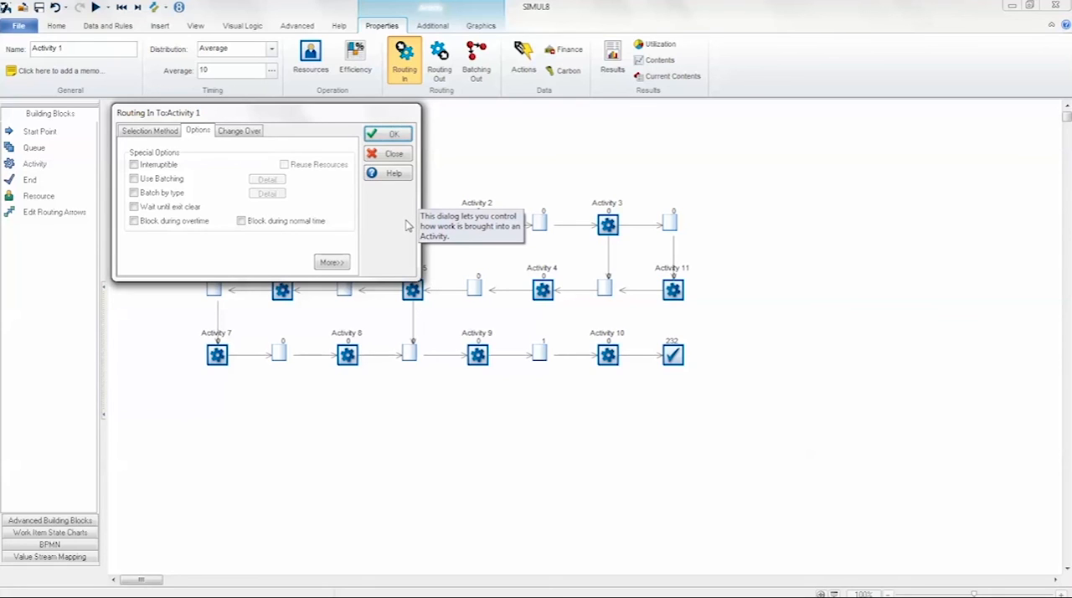
mouse_move(526, 169)
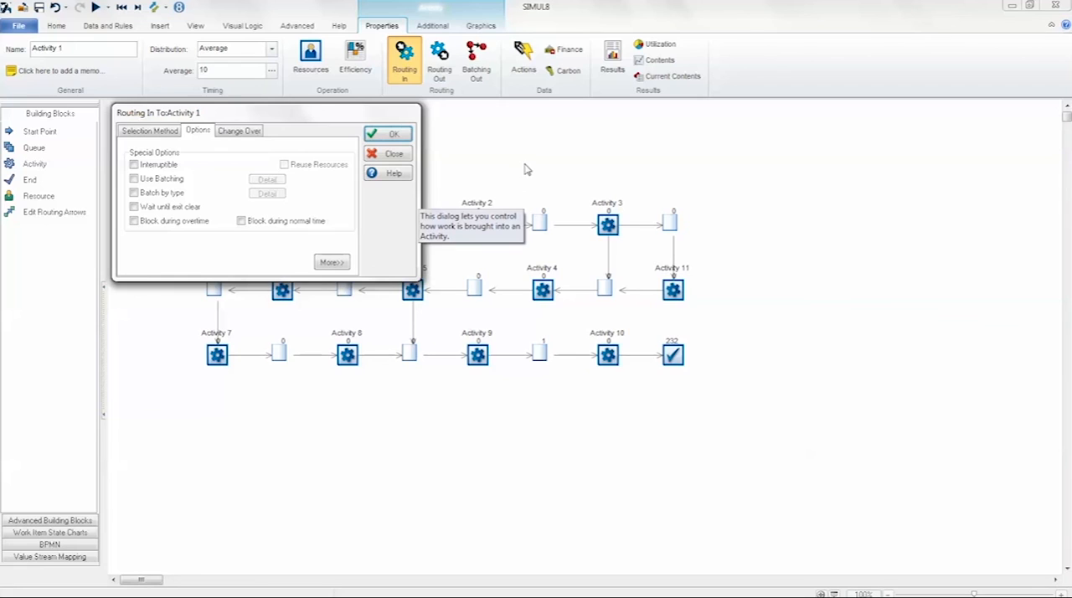
mouse_move(395, 134)
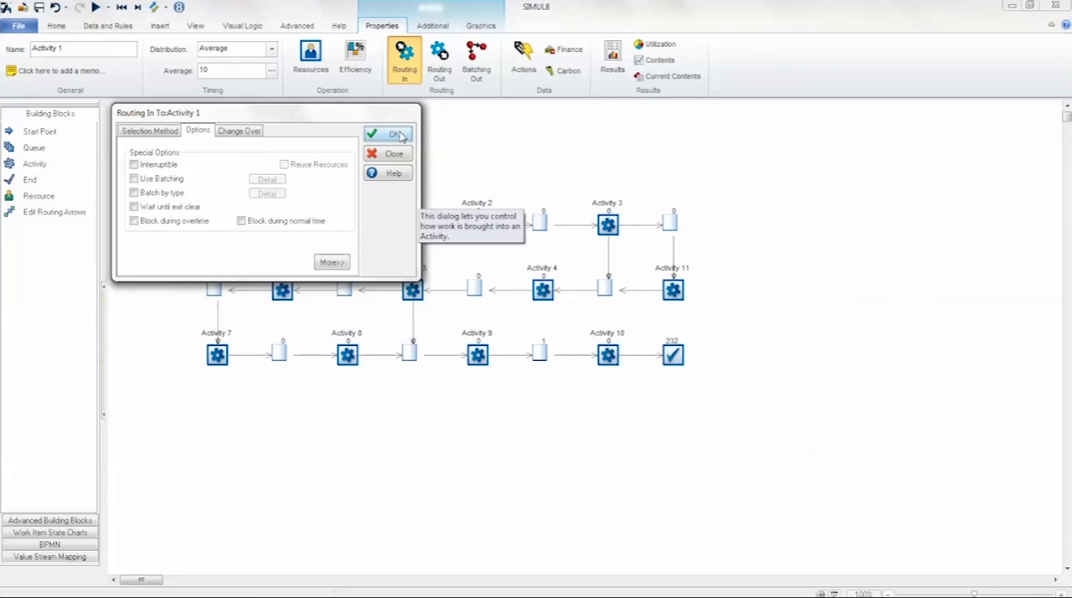